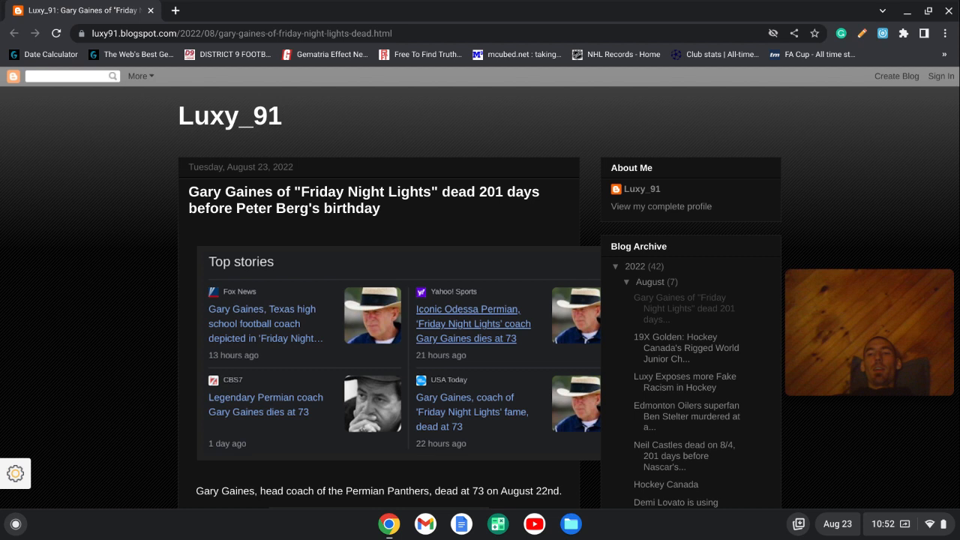
scroll("down", 3)
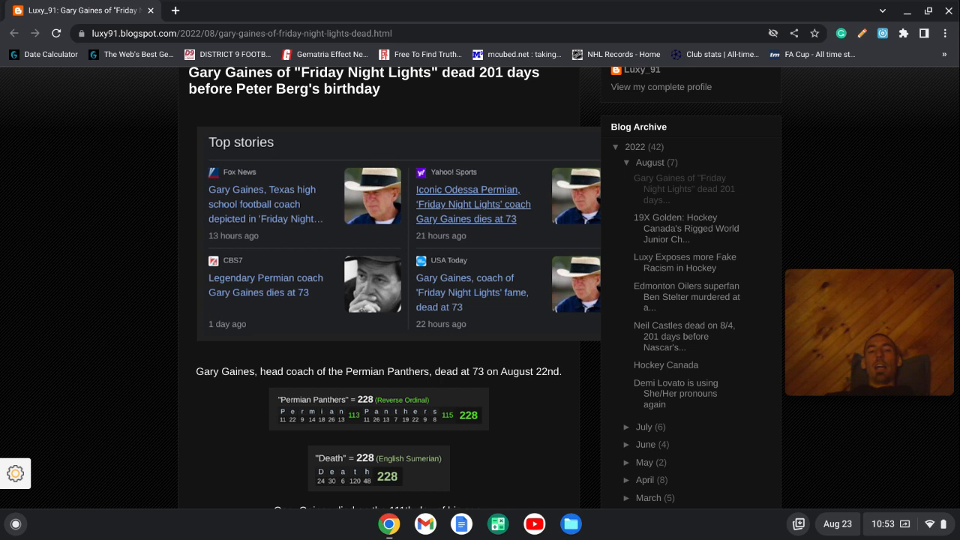
scroll("down", 3)
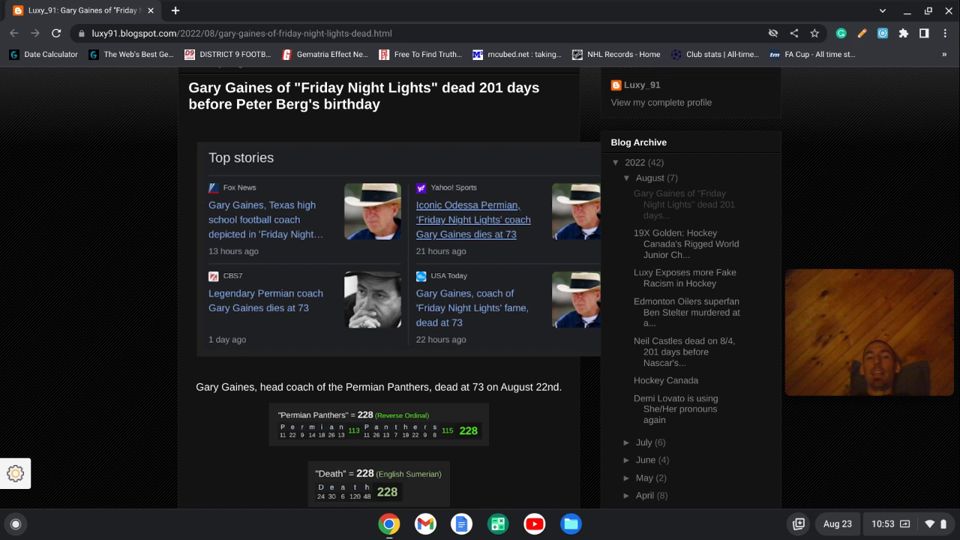
scroll("down", 3)
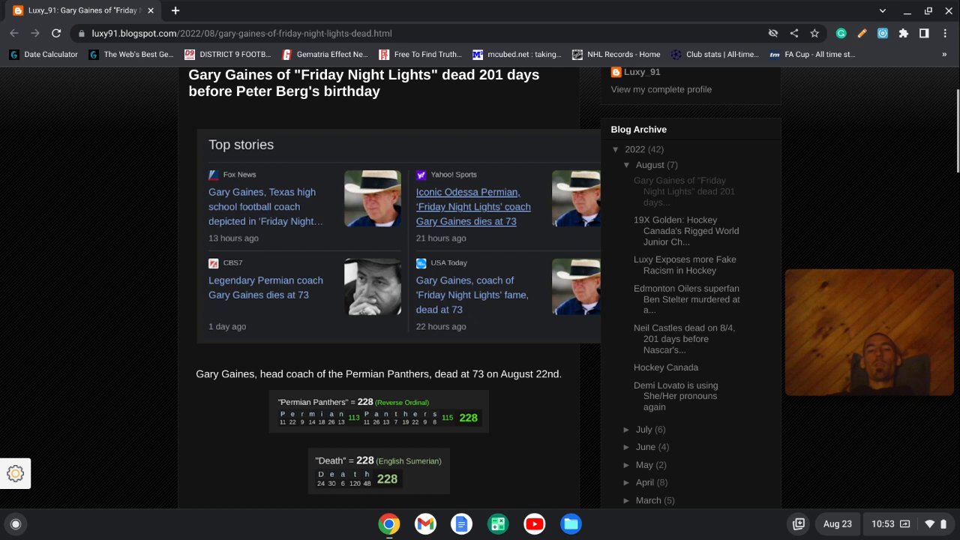
scroll("down", 3)
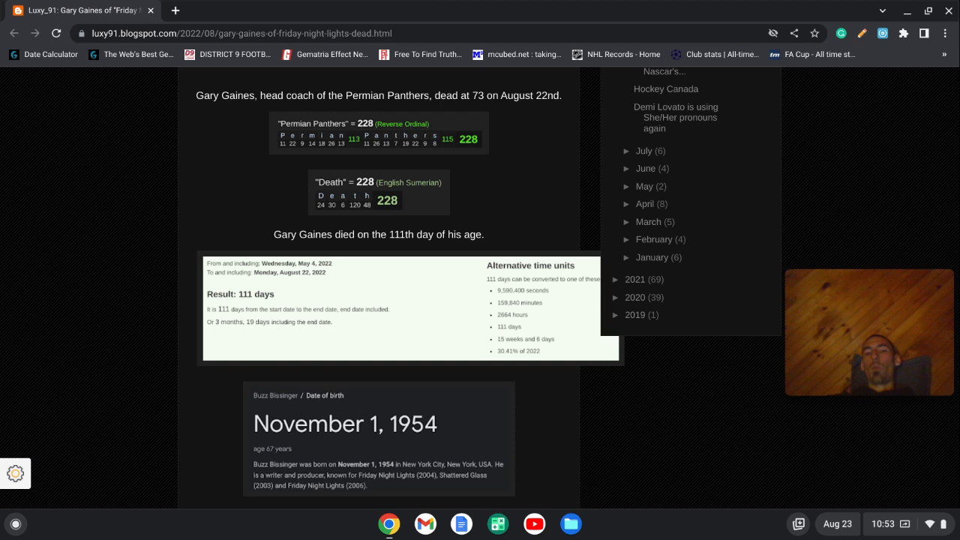
scroll("down", 3)
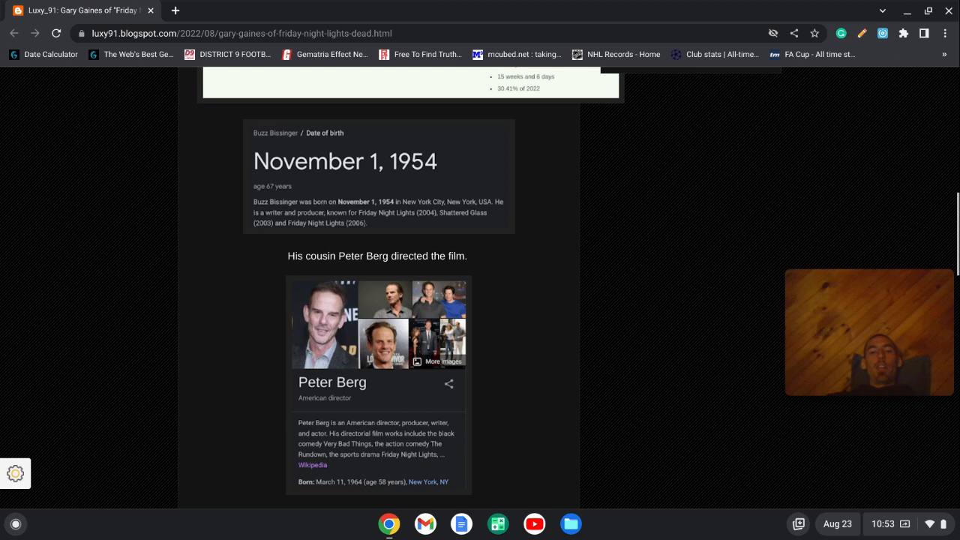
scroll("down", 3)
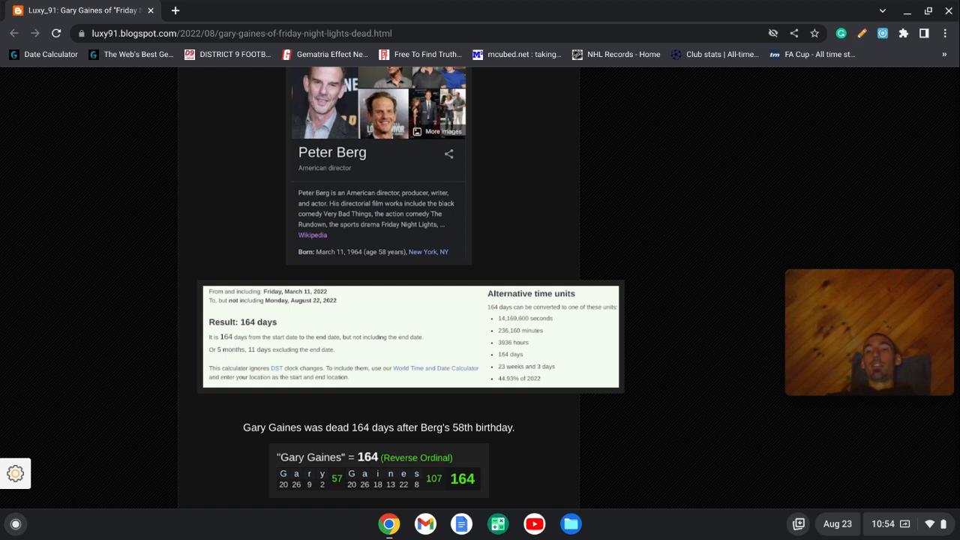
scroll("down", 3)
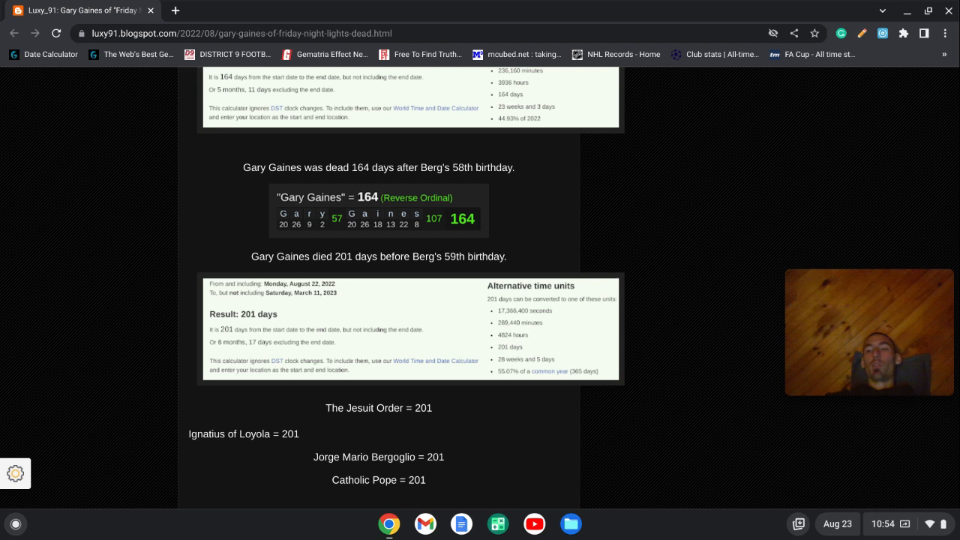
scroll("down", 3)
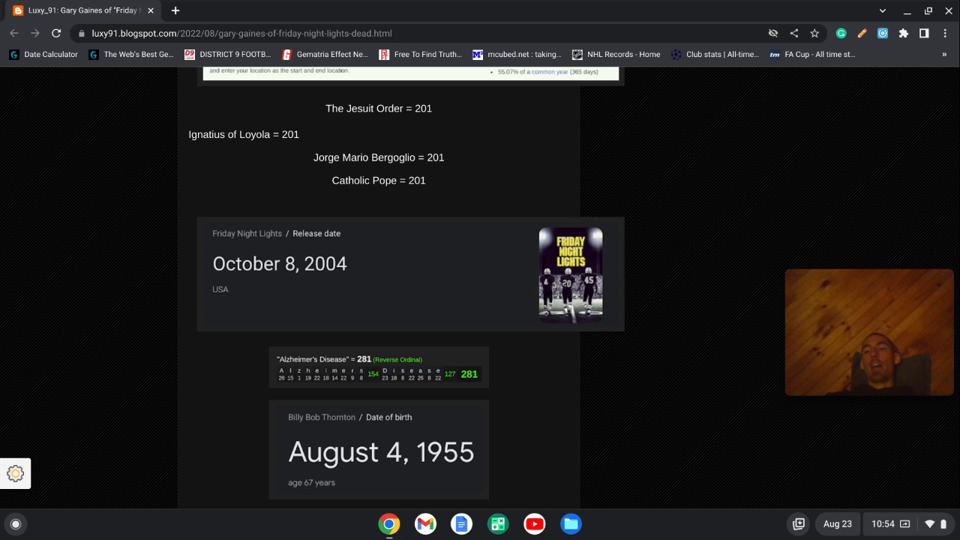
scroll("down", 3)
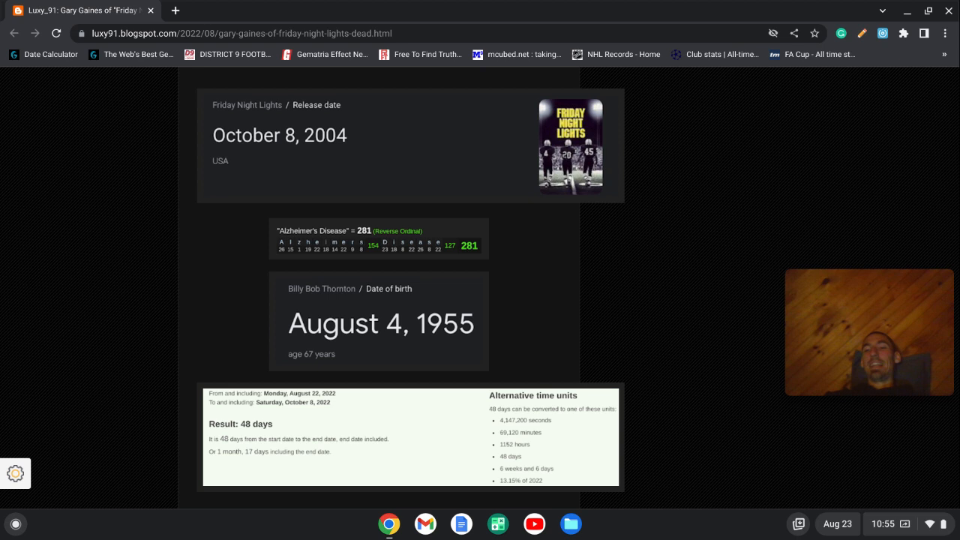
scroll("up", 3)
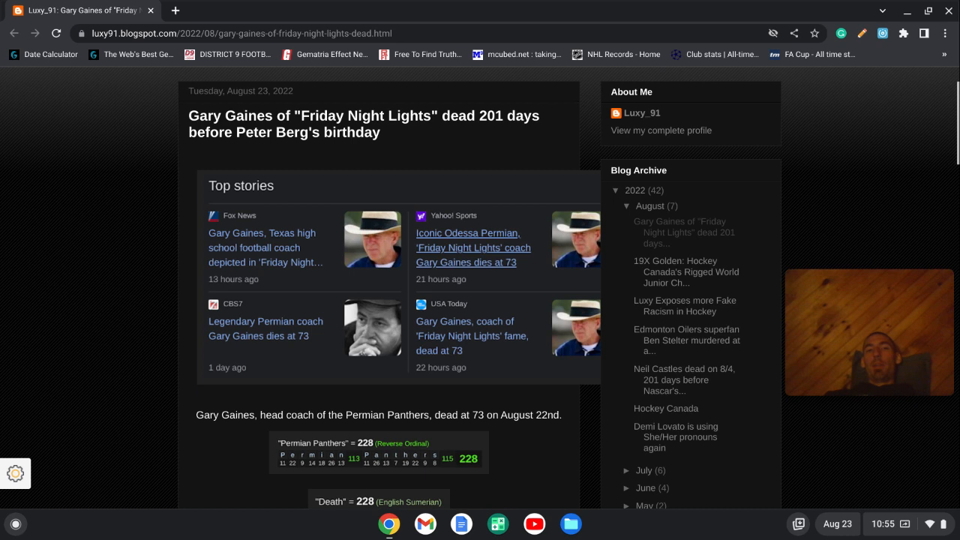